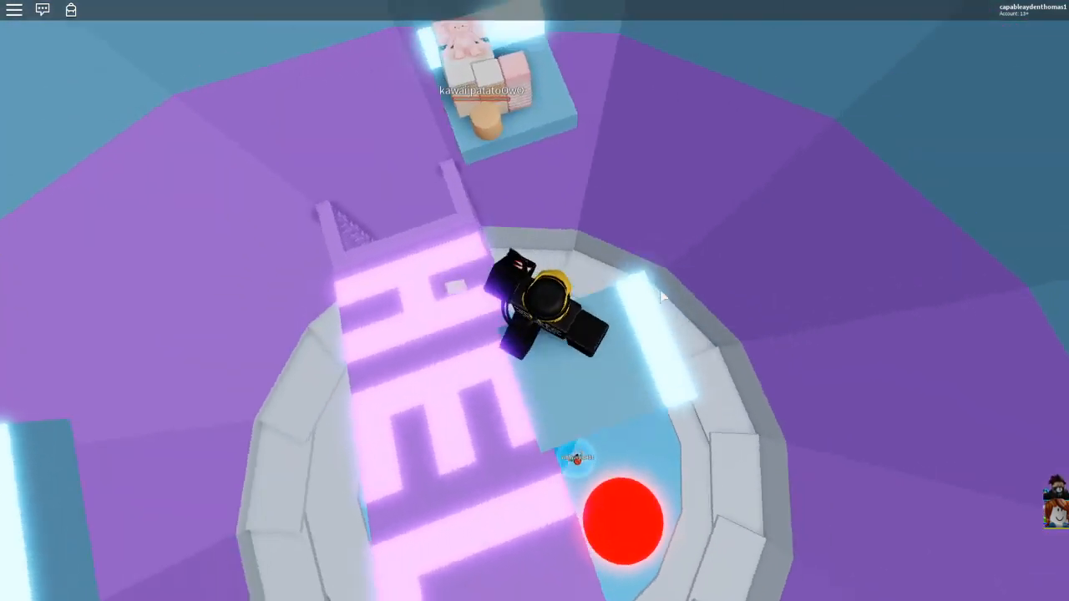
{"action": "mouse_move", "coordinate": [665, 292]}
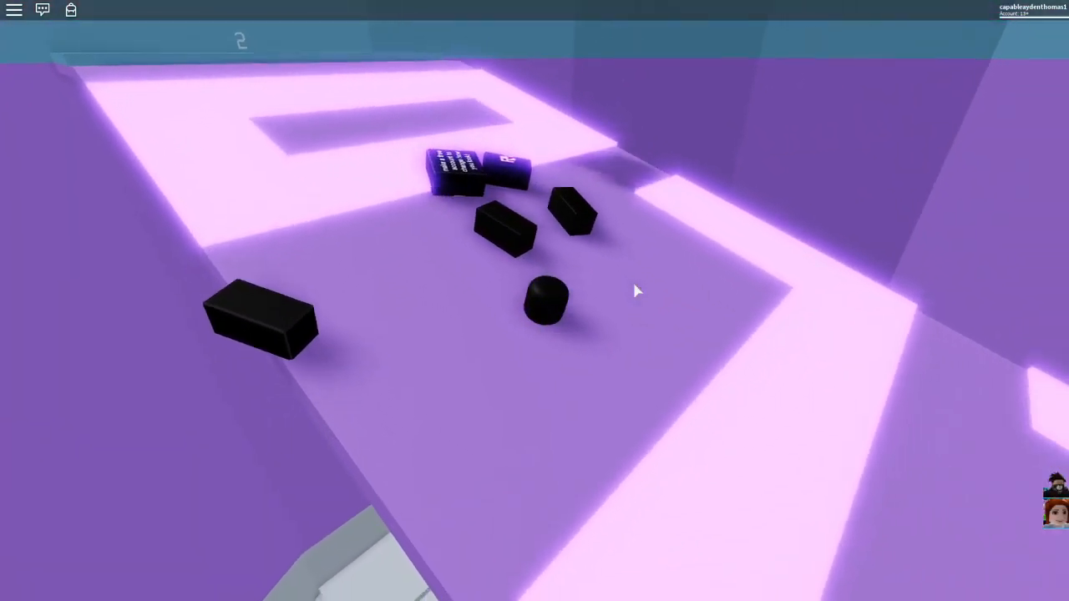
{"action": "mouse_move", "coordinate": [634, 290]}
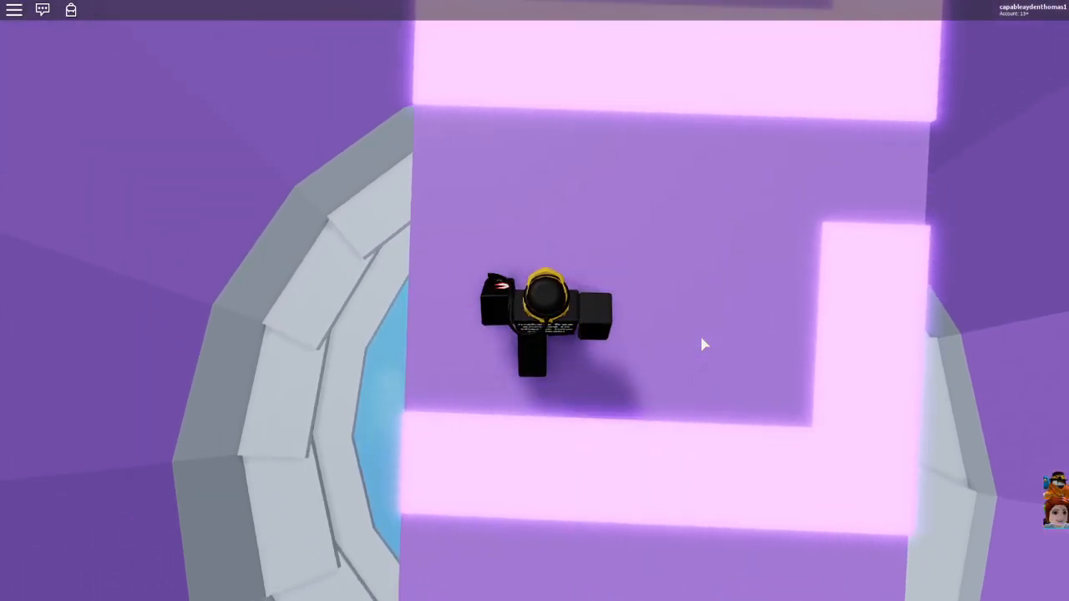
{"action": "mouse_move", "coordinate": [705, 344]}
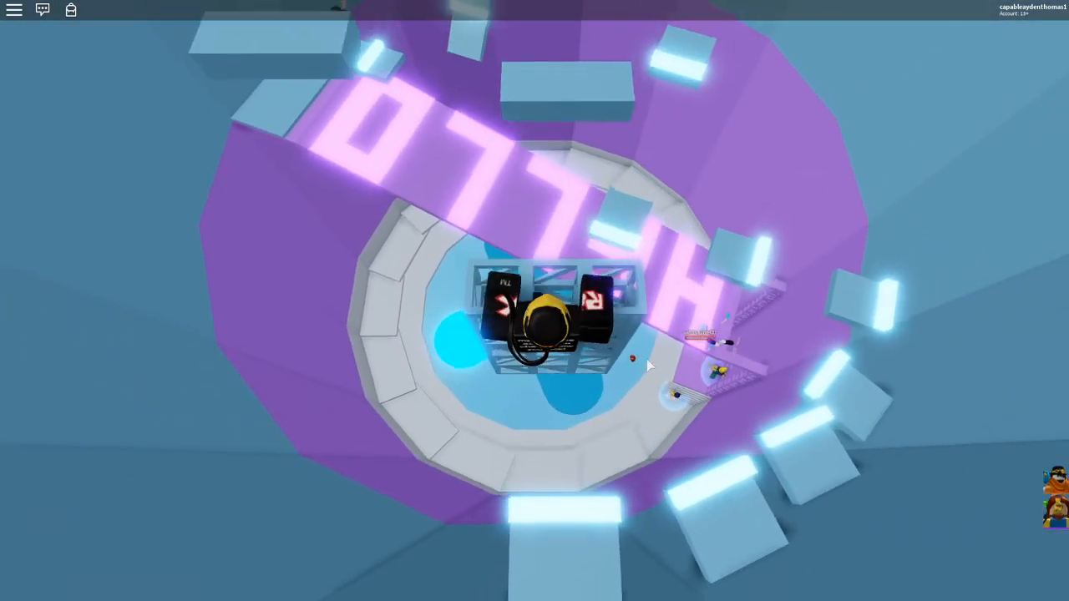
{"action": "mouse_move", "coordinate": [648, 364]}
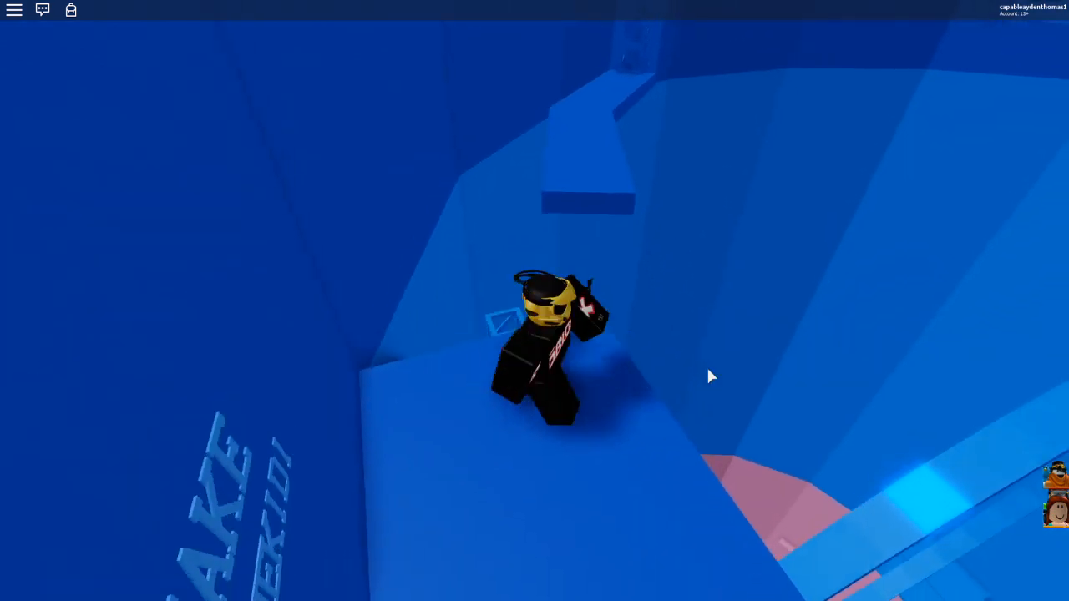
{"action": "mouse_move", "coordinate": [714, 375]}
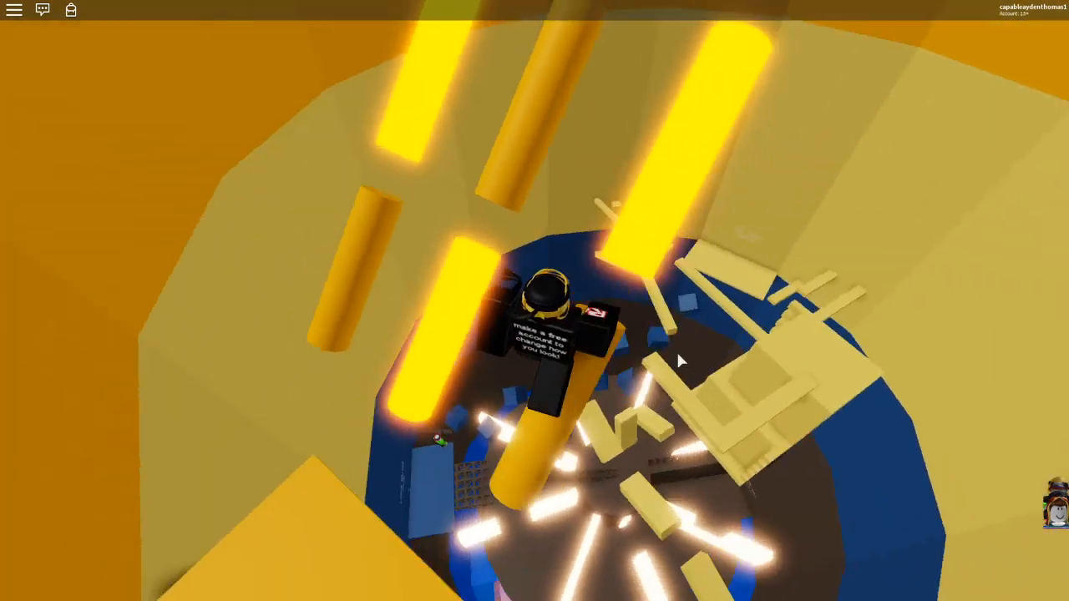
{"action": "mouse_move", "coordinate": [676, 361]}
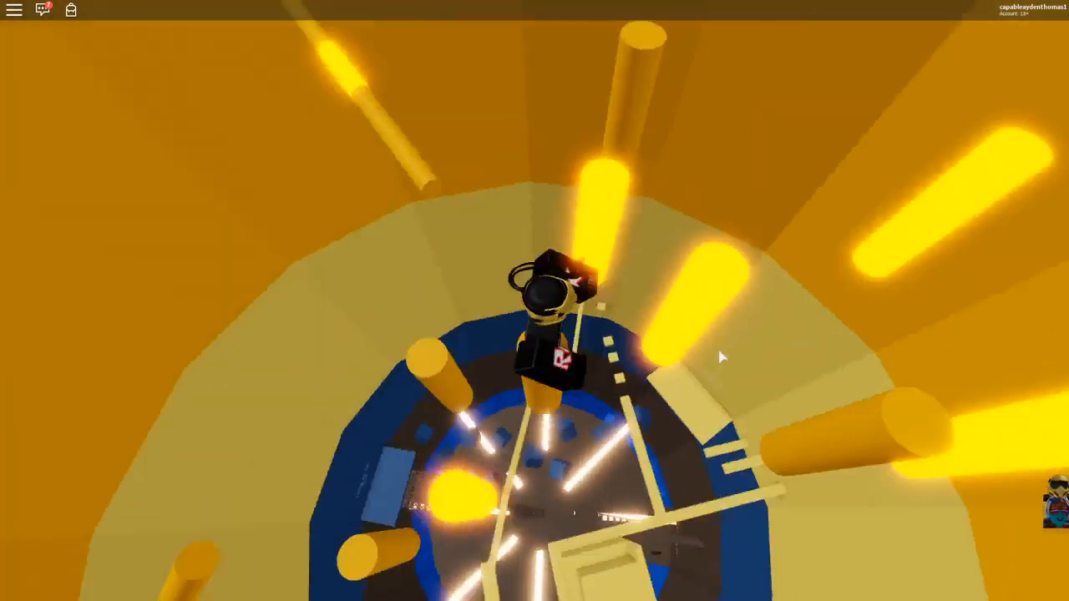
{"action": "mouse_move", "coordinate": [721, 358]}
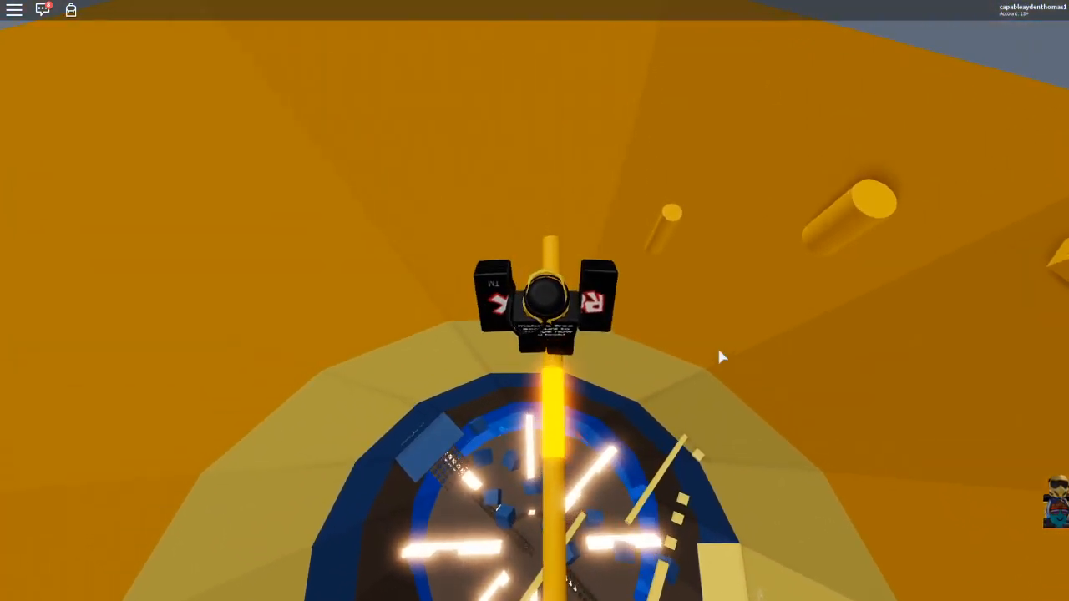
{"action": "mouse_move", "coordinate": [721, 354]}
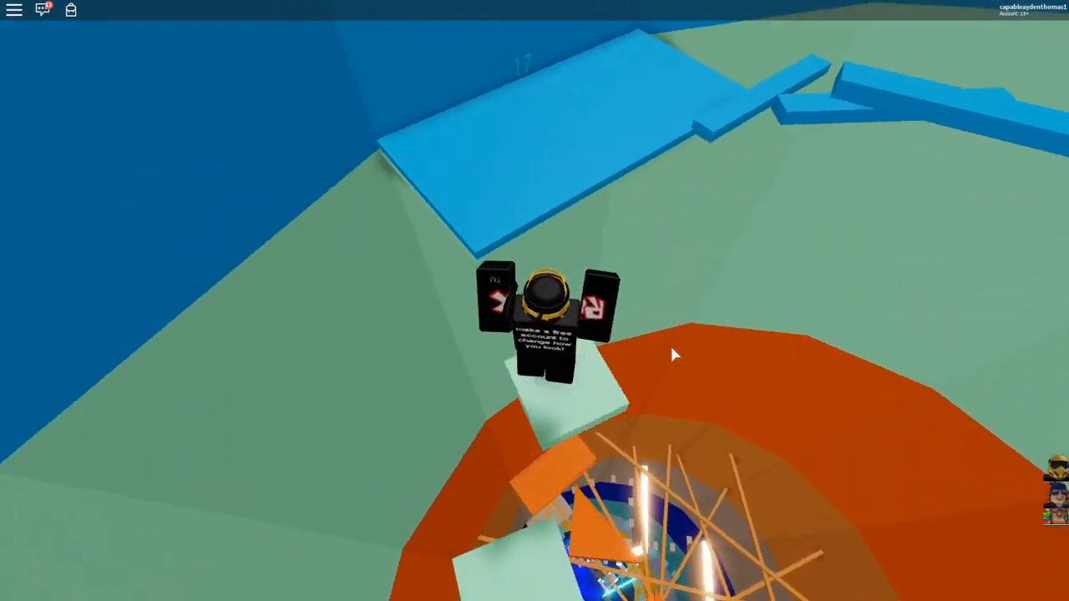
{"action": "mouse_move", "coordinate": [675, 354]}
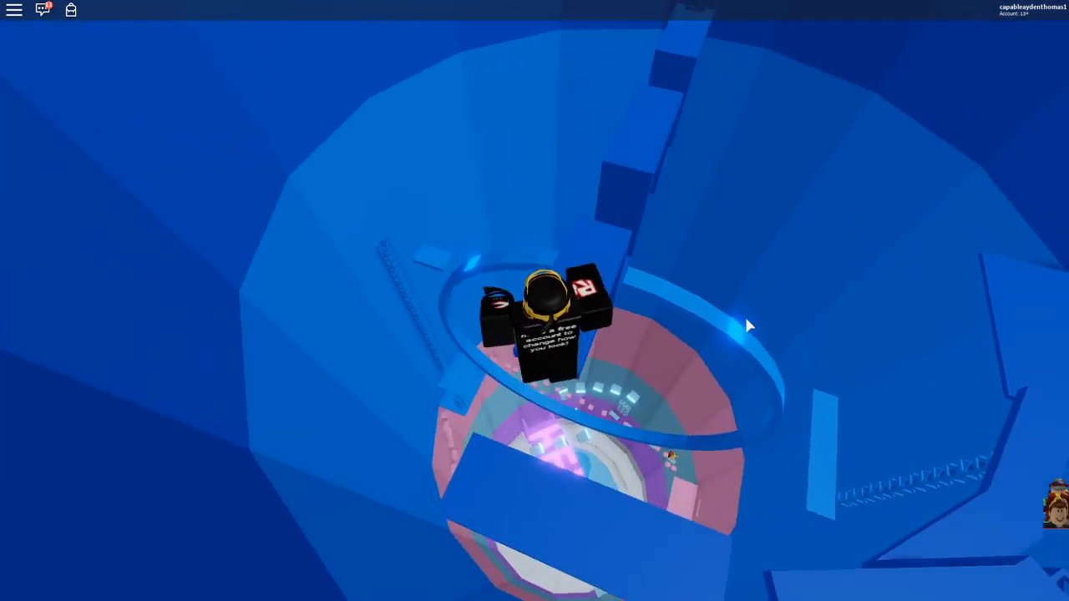
{"action": "mouse_move", "coordinate": [748, 326]}
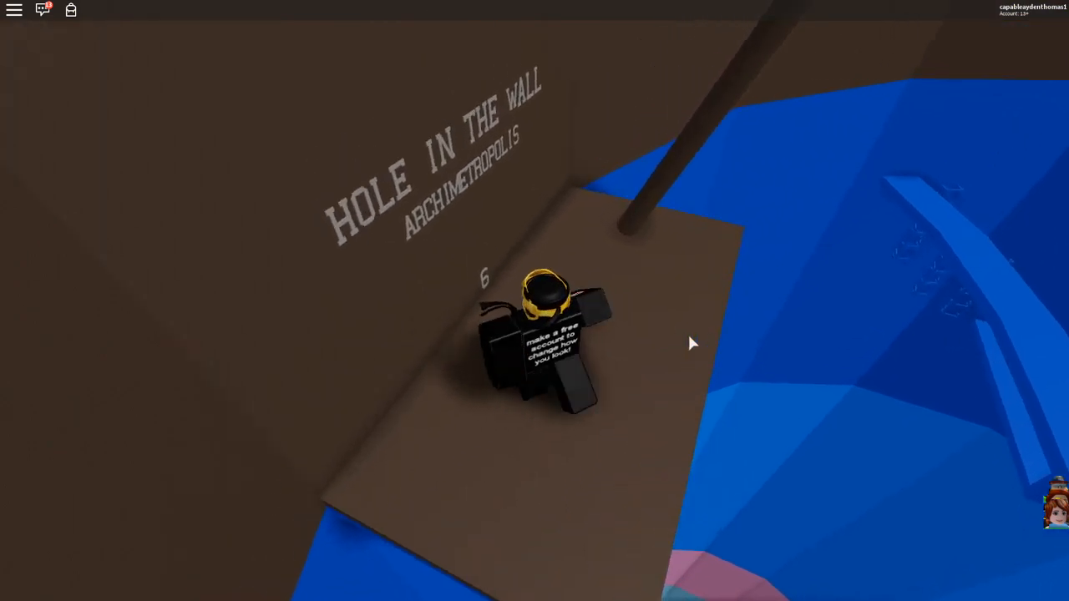
{"action": "mouse_move", "coordinate": [693, 342]}
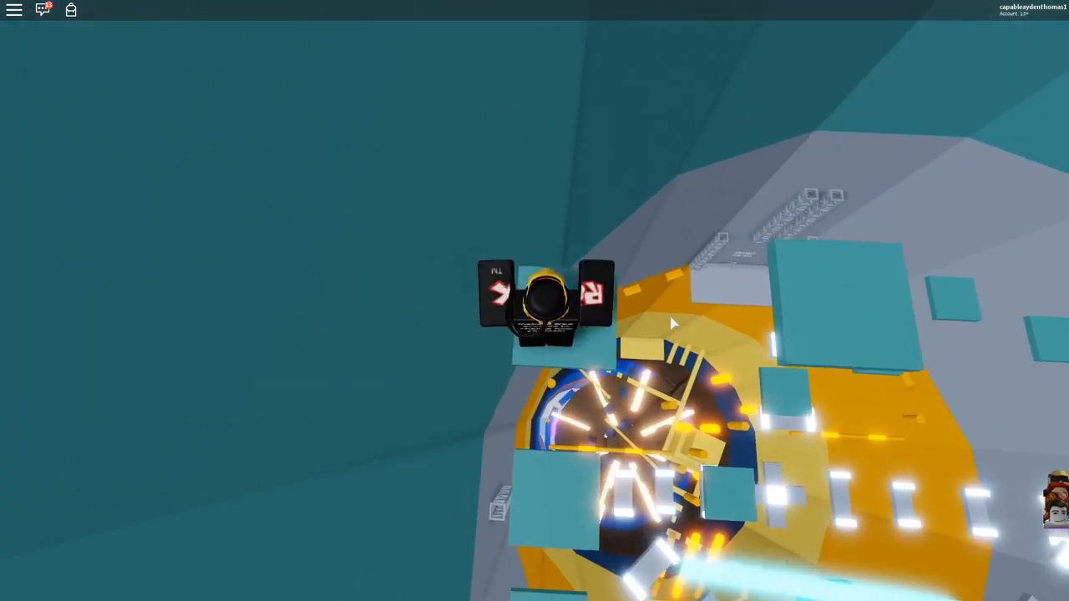
{"action": "mouse_move", "coordinate": [671, 324]}
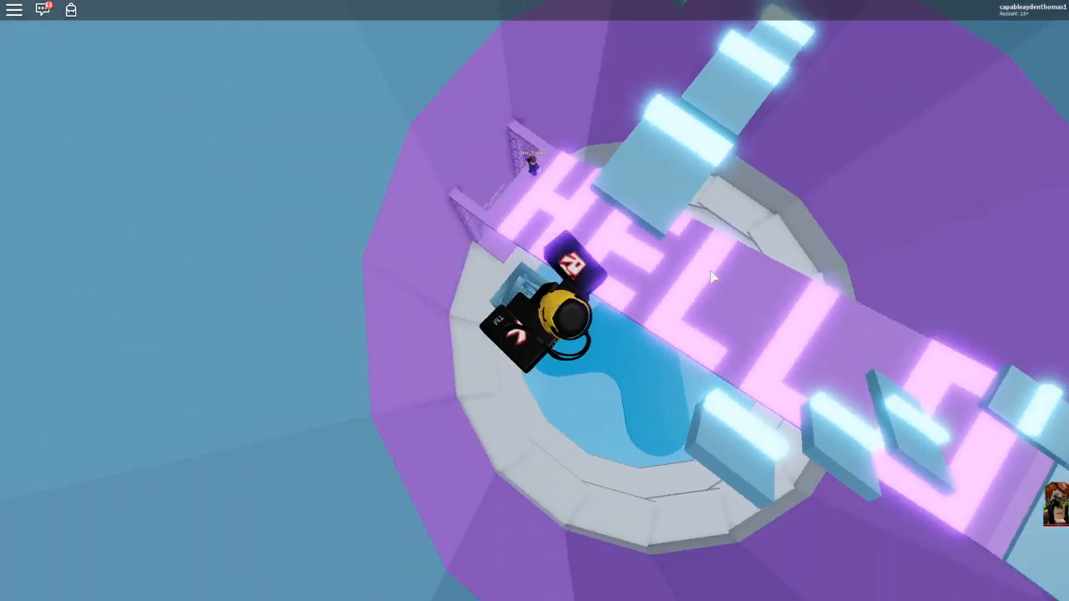
{"action": "mouse_move", "coordinate": [714, 271]}
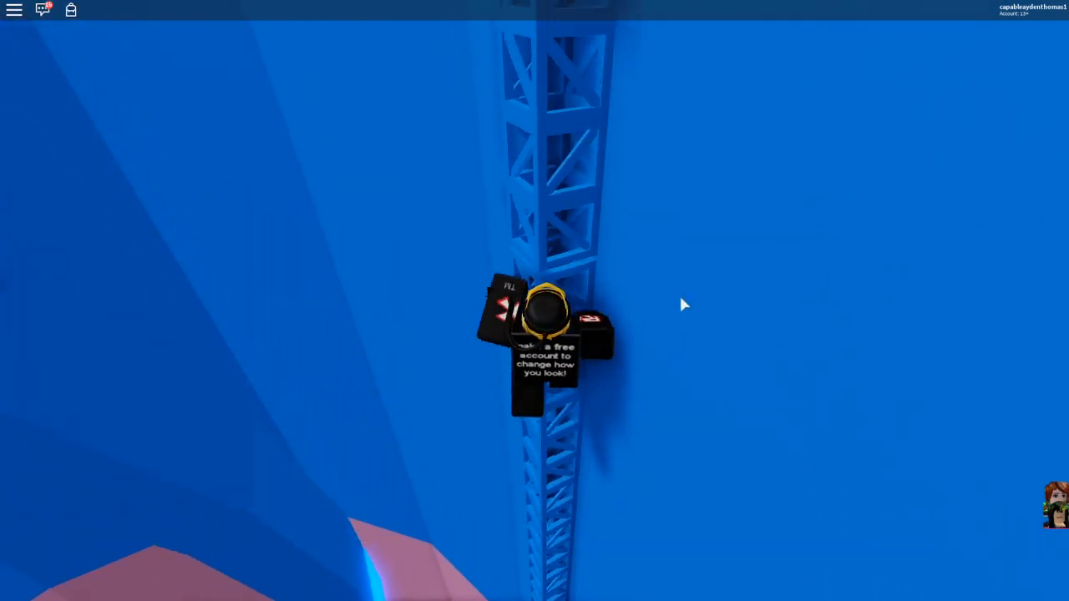
- Climb the blue truss and reach the pink ring platform before the narrow blue walkway
{"action": "left_click", "coordinate": [44, 10]}
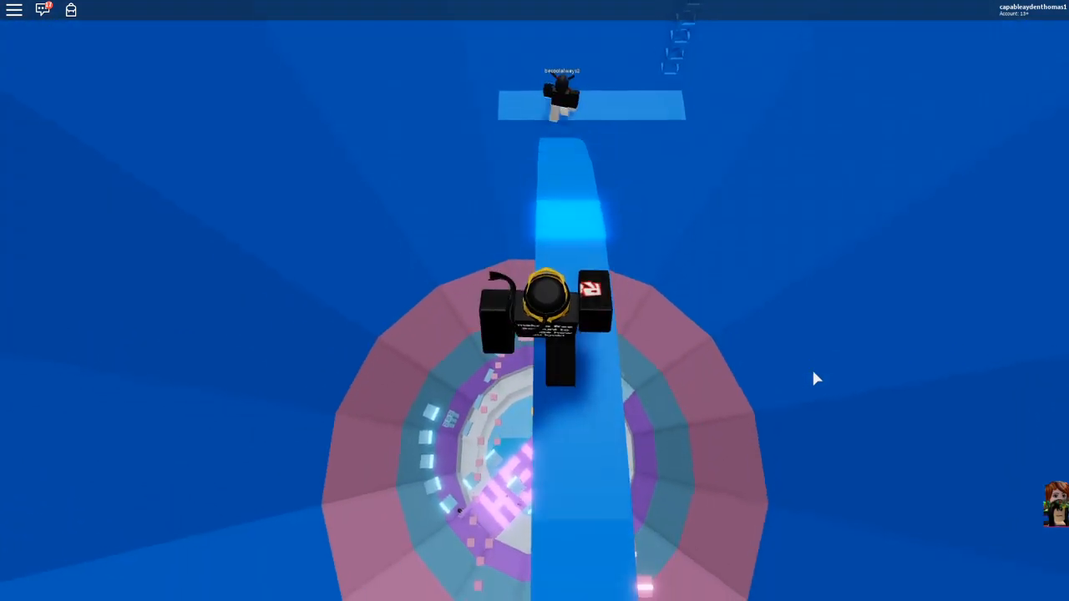
{"action": "mouse_move", "coordinate": [743, 322]}
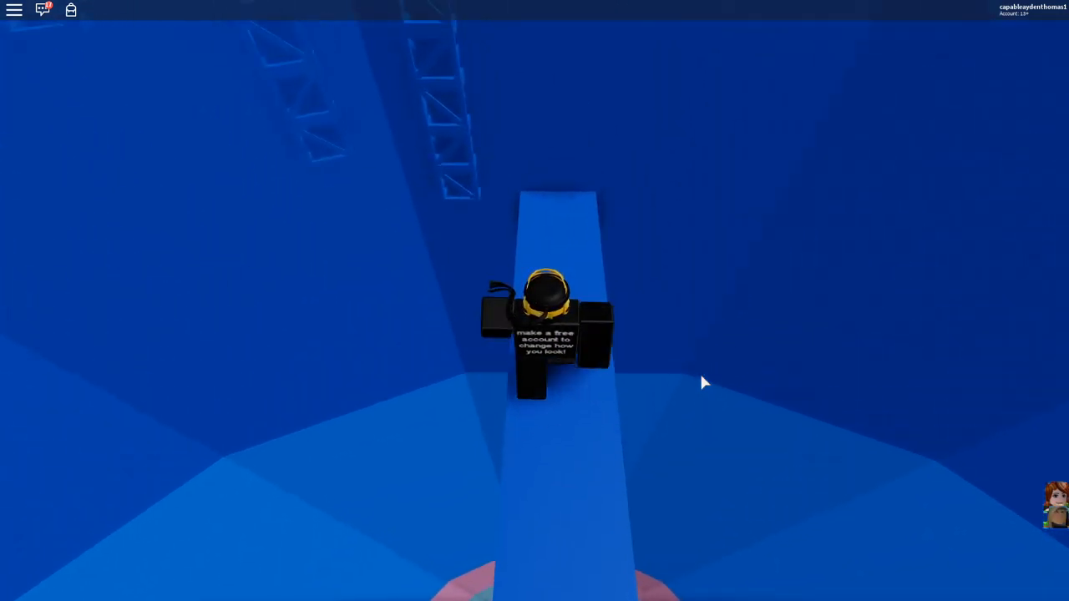
{"action": "mouse_move", "coordinate": [685, 383]}
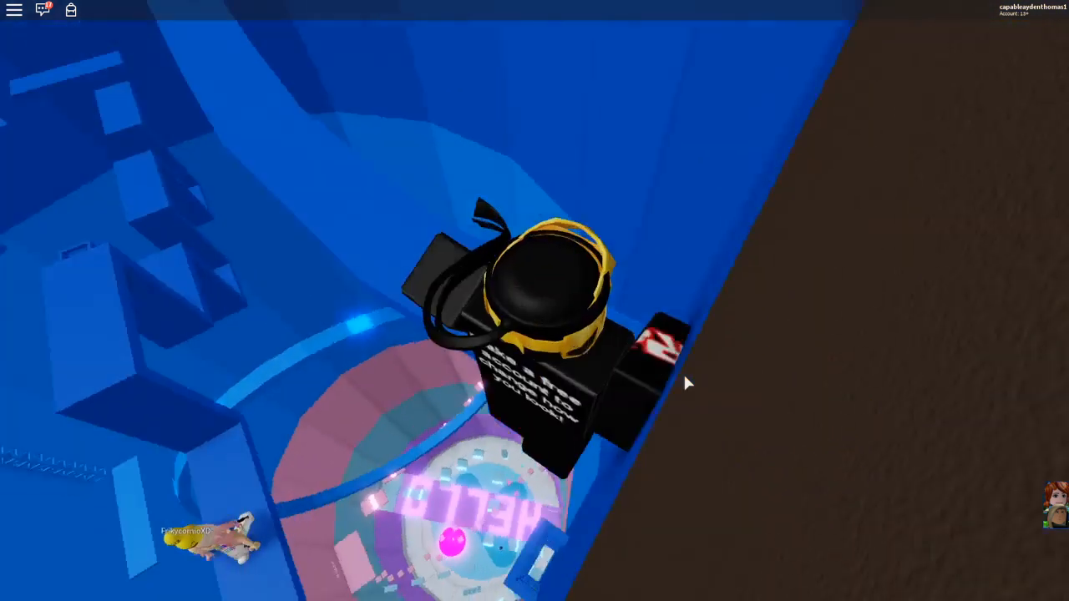
{"action": "mouse_move", "coordinate": [685, 388]}
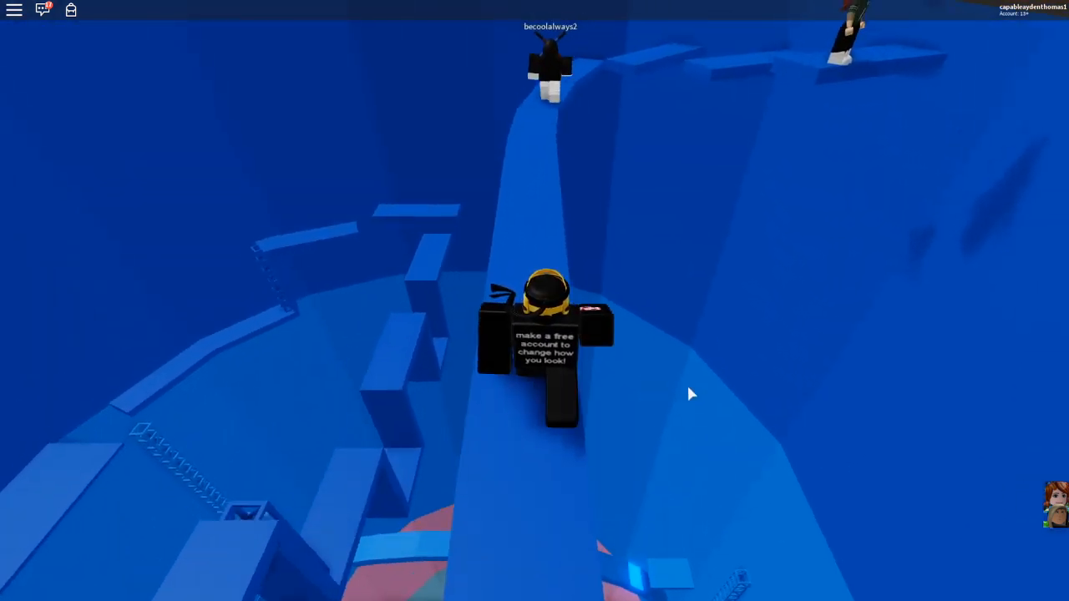